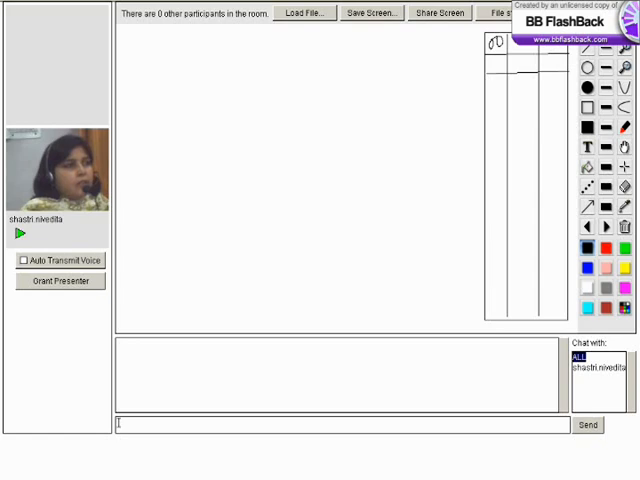
Step: Handwrite a small freehand "hi" near the top of the board with the pencil
drag(228, 48, 244, 70)
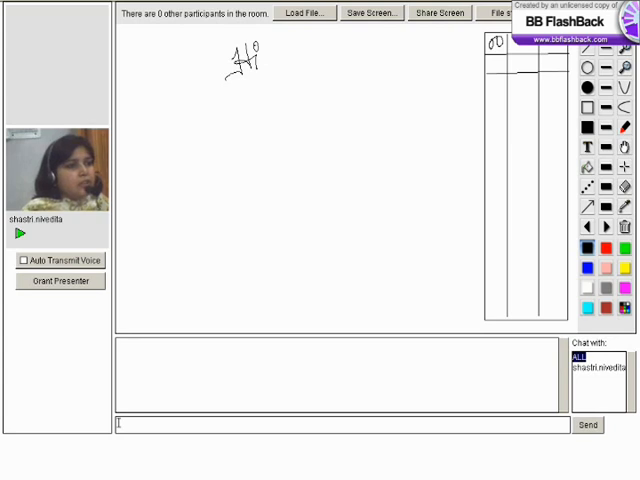
click(16, 234)
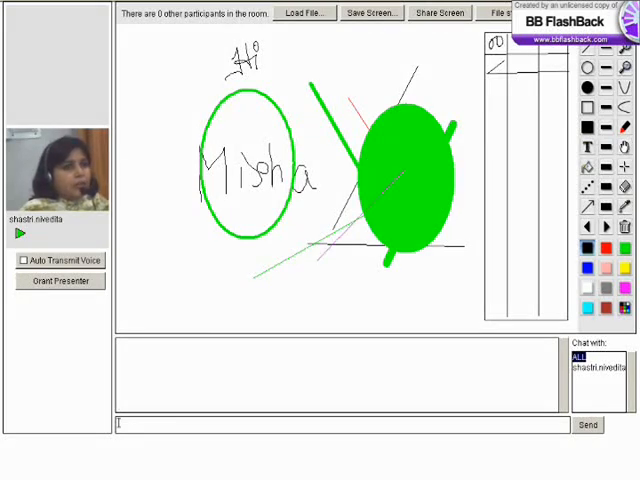
Step: Draw a black rectangle over the green circle and a second shape below it
drag(360, 58, 450, 156)
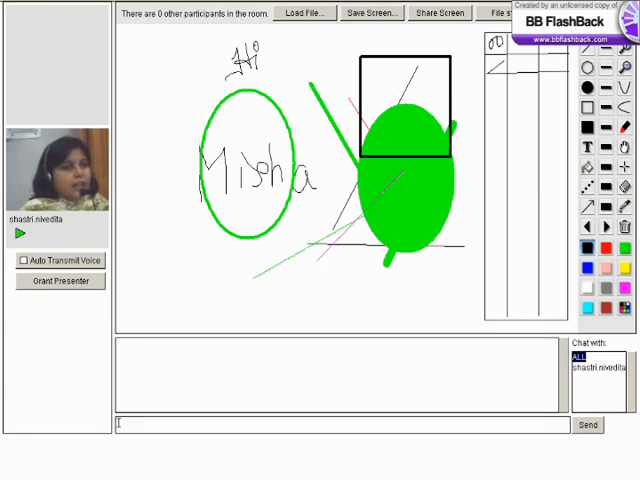
drag(268, 232, 428, 310)
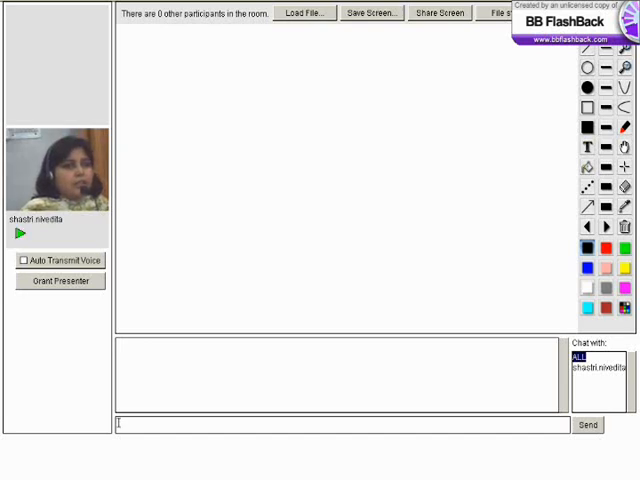
Step: Clear all drawings so the whiteboard is blank again
click(464, 100)
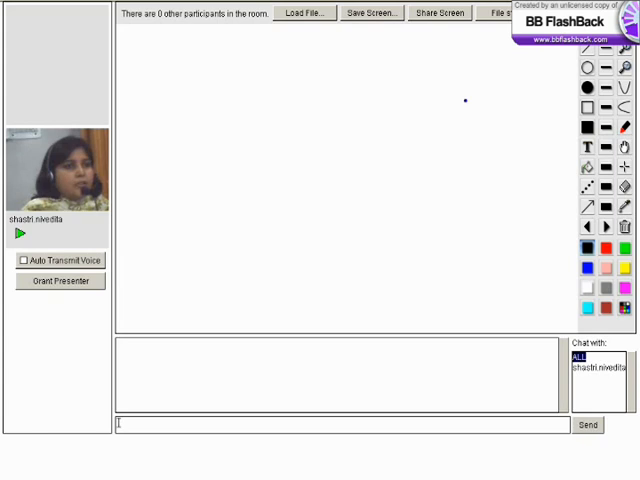
drag(462, 100, 492, 100)
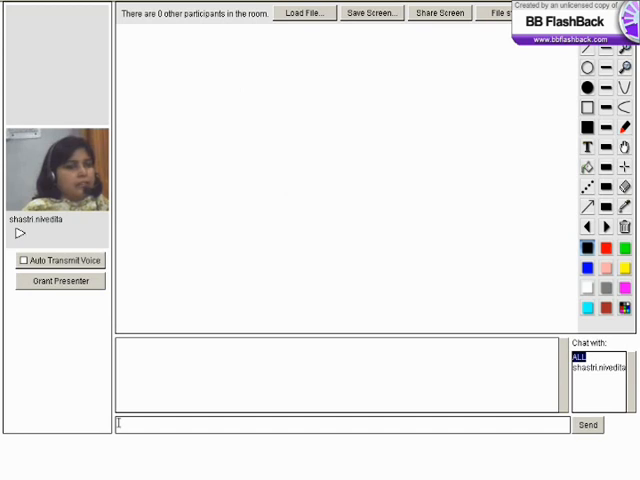
Step: Freehand a black hand outline with a short stroke beside it using the pencil
click(18, 234)
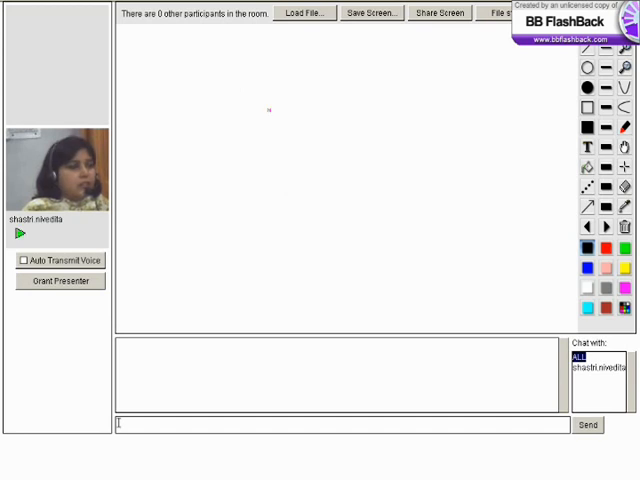
drag(300, 156, 300, 200)
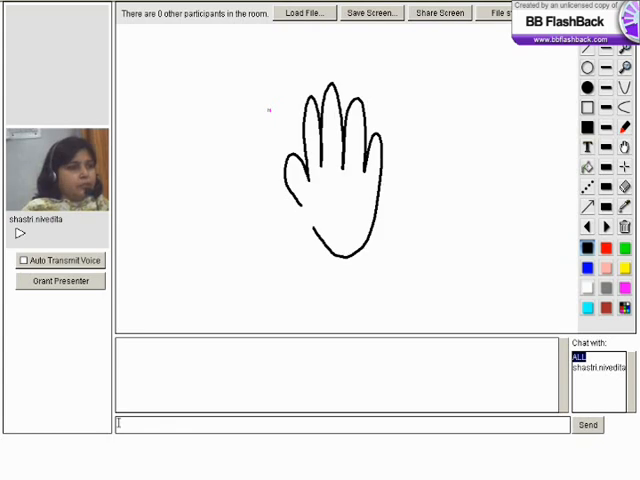
click(18, 232)
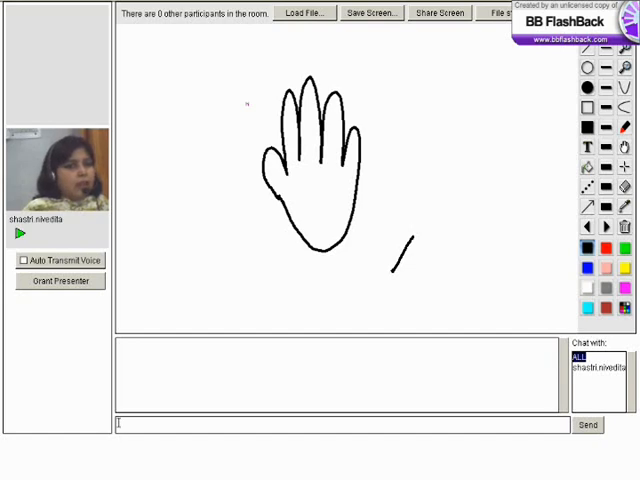
Step: Draw a black dotted line, a crossing red dotted line and a red arrow toward the hand
drag(520, 72, 456, 264)
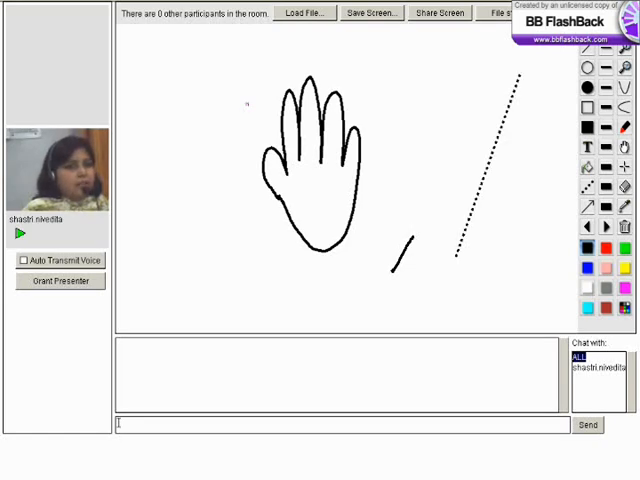
drag(428, 96, 488, 290)
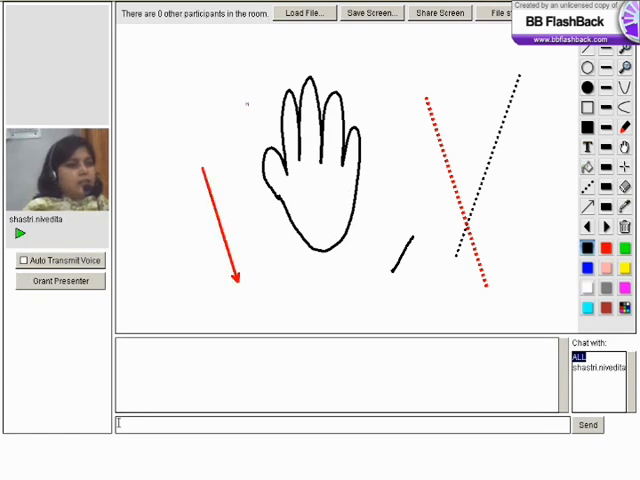
drag(490, 120, 370, 168)
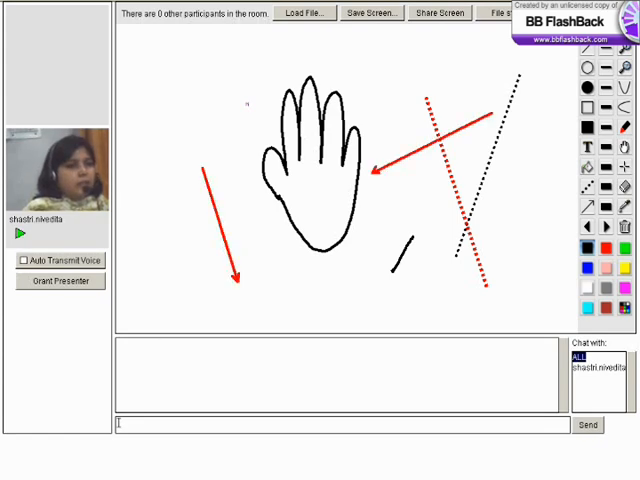